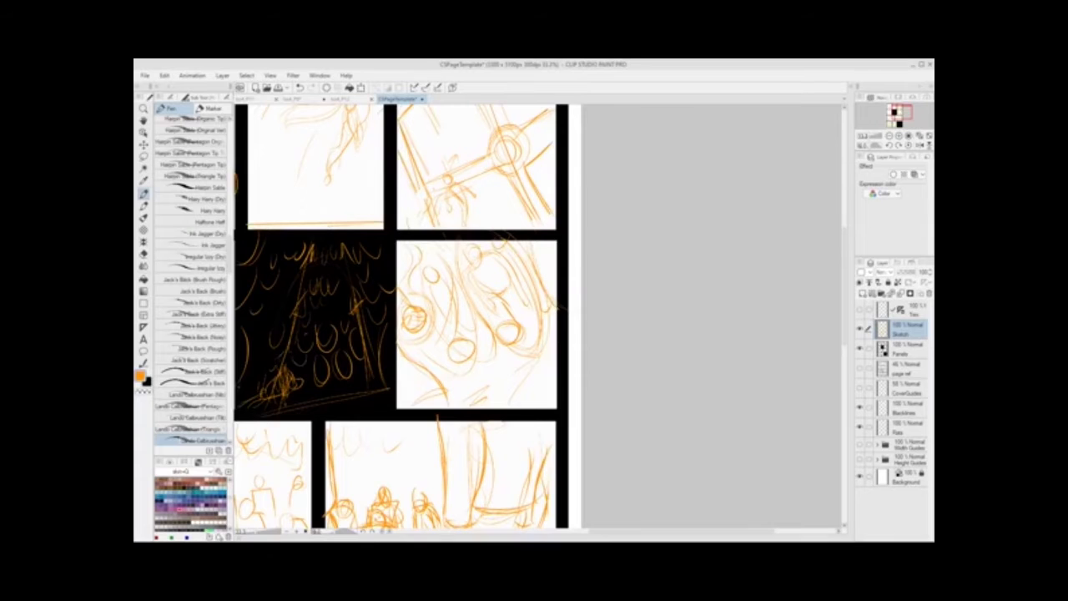
- Scroll down to the lower panels to sketch the crowd, close-up figure and action burst
scroll("down", 3)
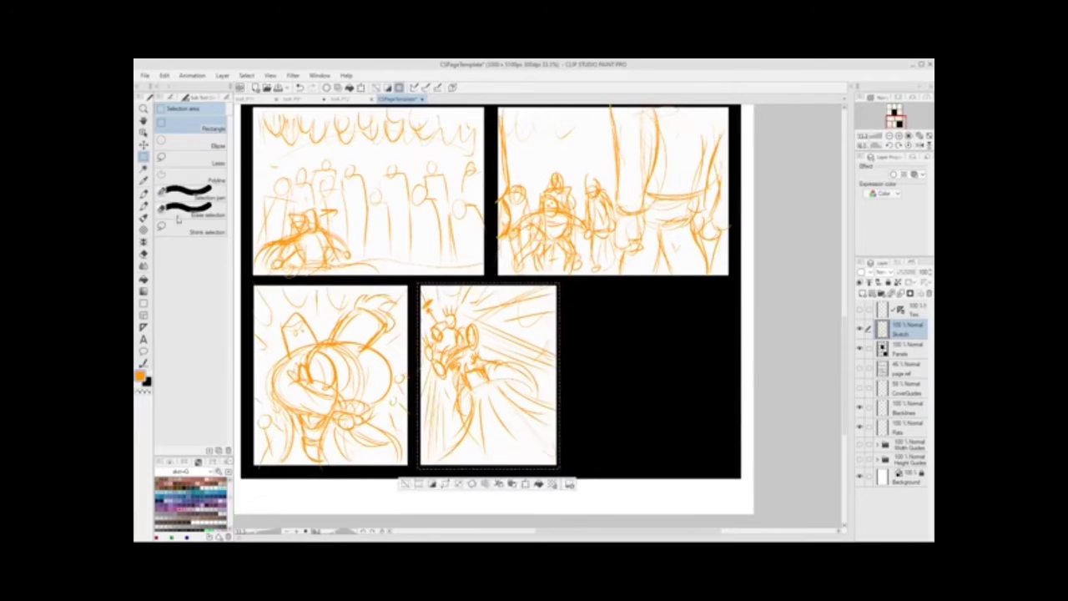
- Start changing the canvas size from the Edit menu to add black margin around the panels
left_click(163, 75)
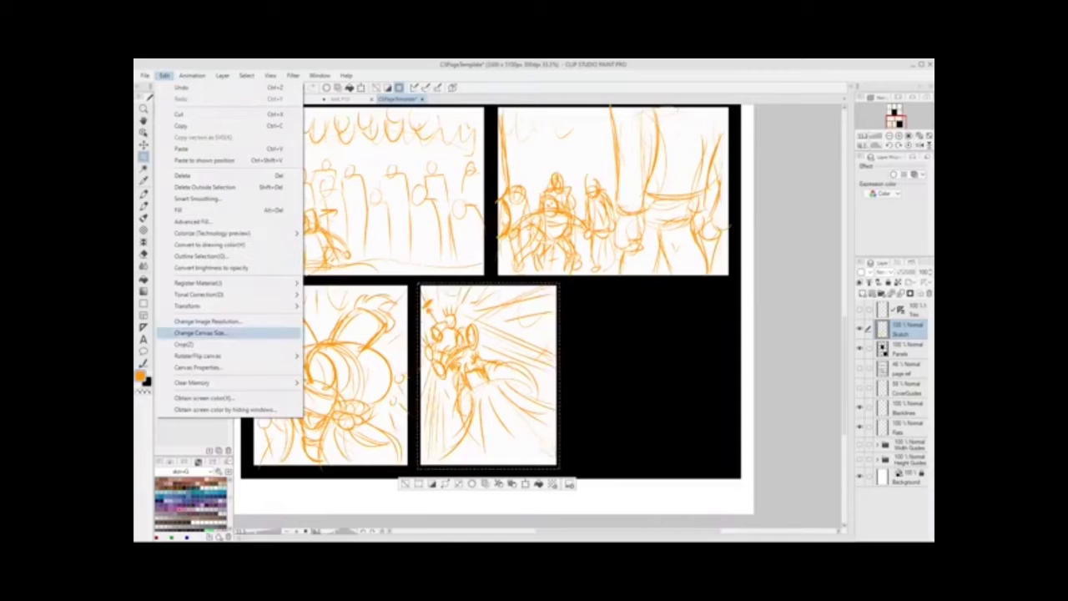
left_click(197, 357)
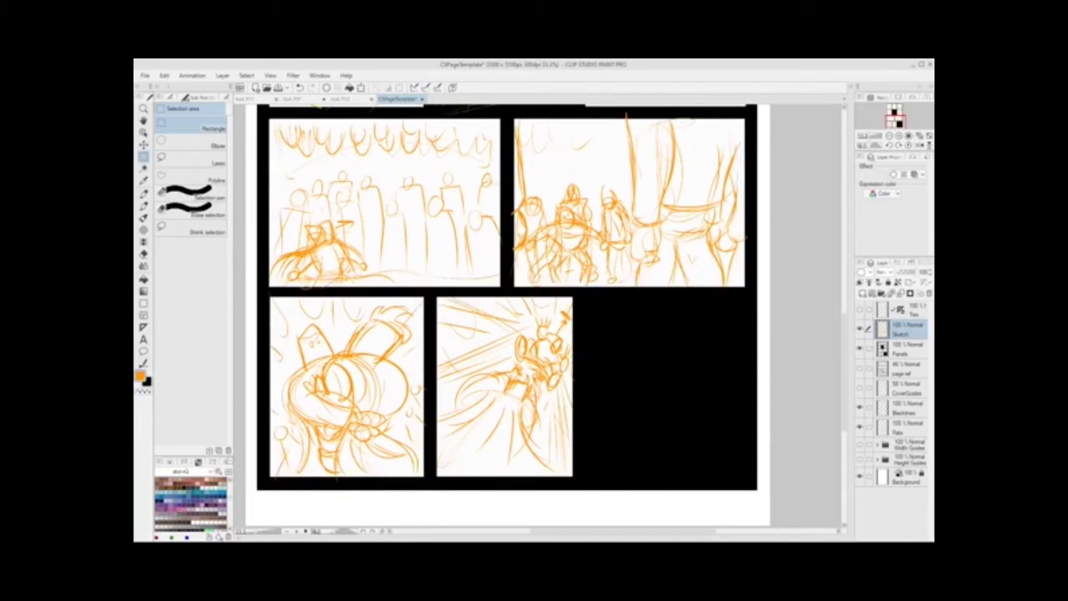
scroll("down", 3)
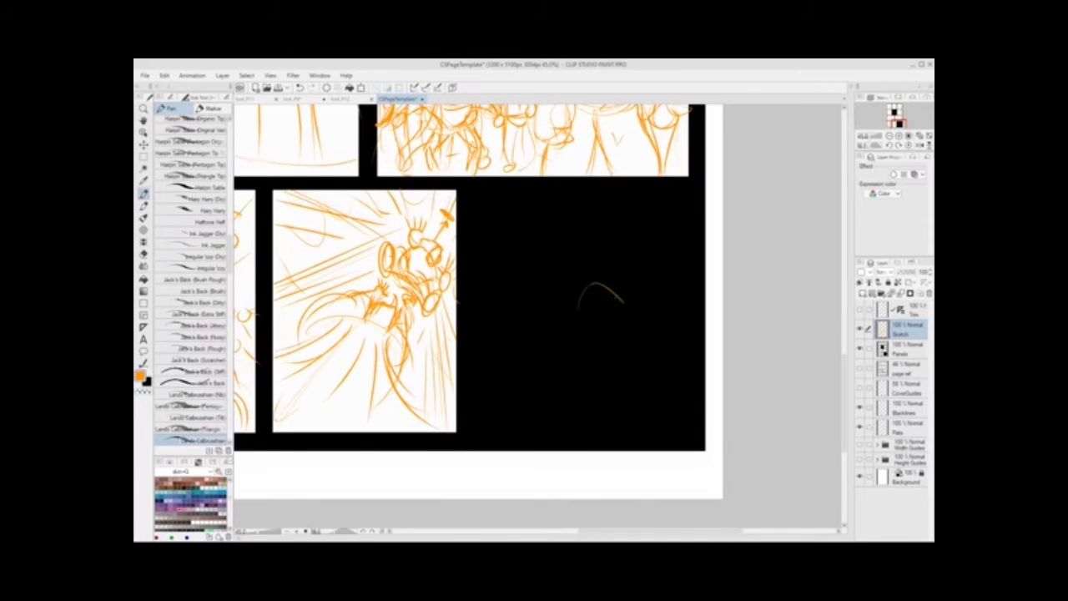
- Rough in a new orange figure — head loops and body — in the empty lower-right panel
left_click_drag(585, 284, 609, 330)
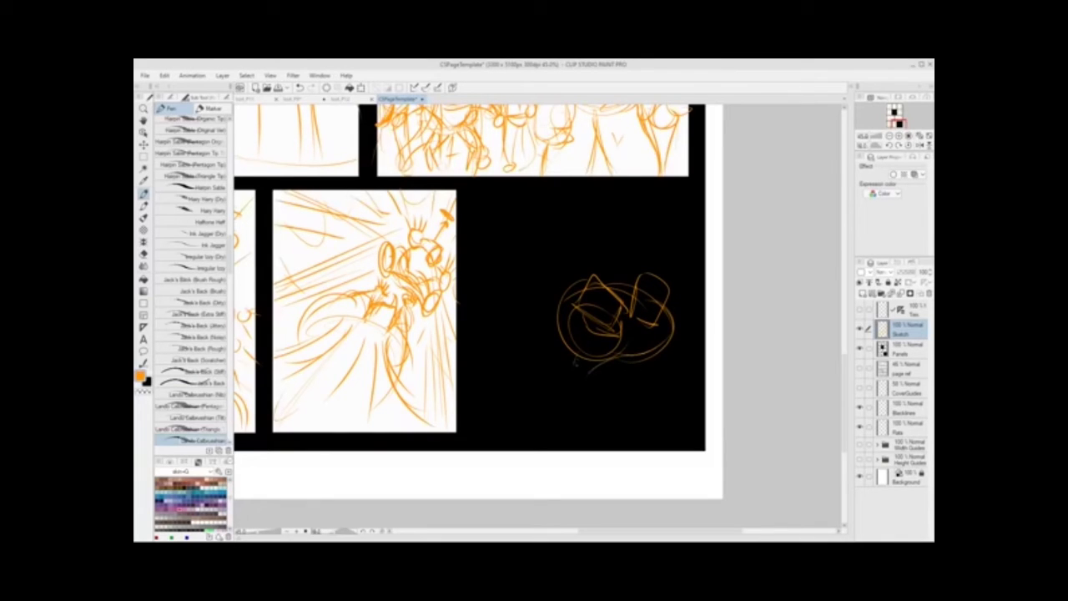
left_click_drag(576, 364, 631, 370)
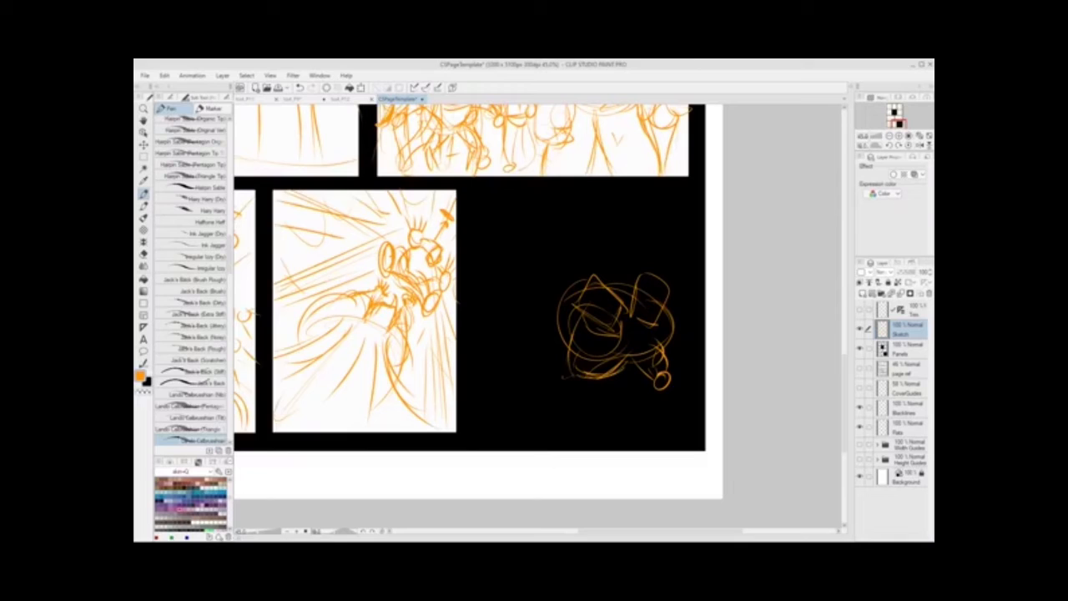
left_click_drag(576, 384, 609, 426)
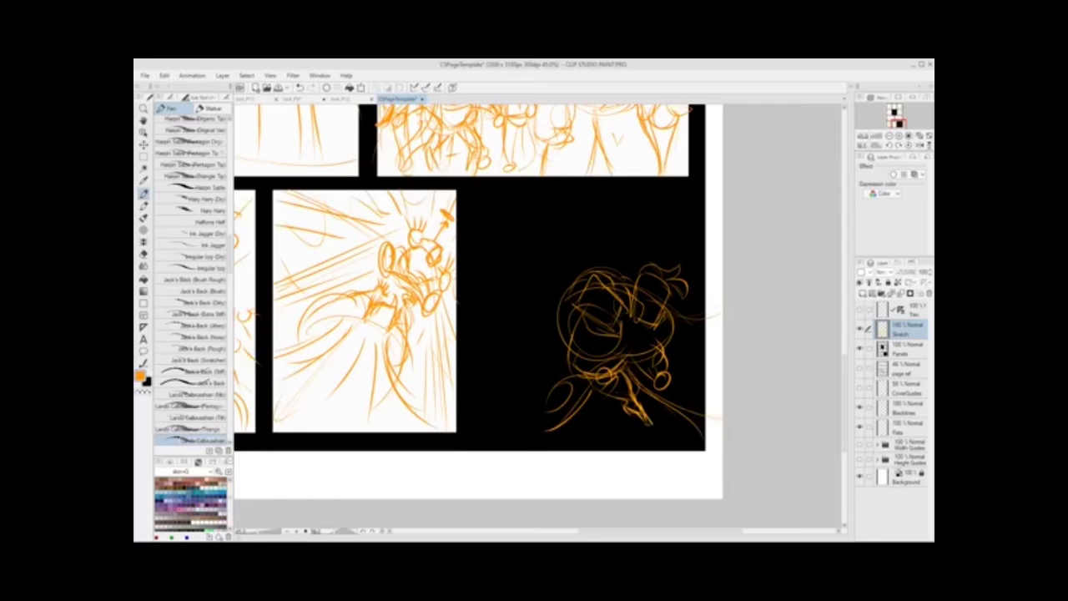
left_click_drag(631, 417, 668, 425)
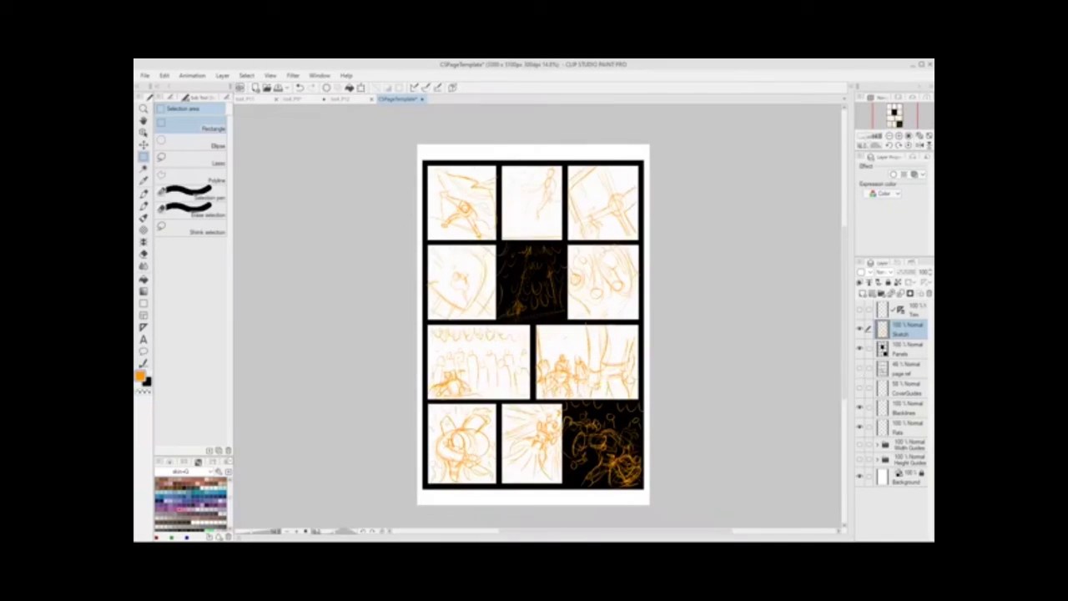
- Export the page as a JPEG named Pg3 into the folder of earlier proof images
left_click(145, 75)
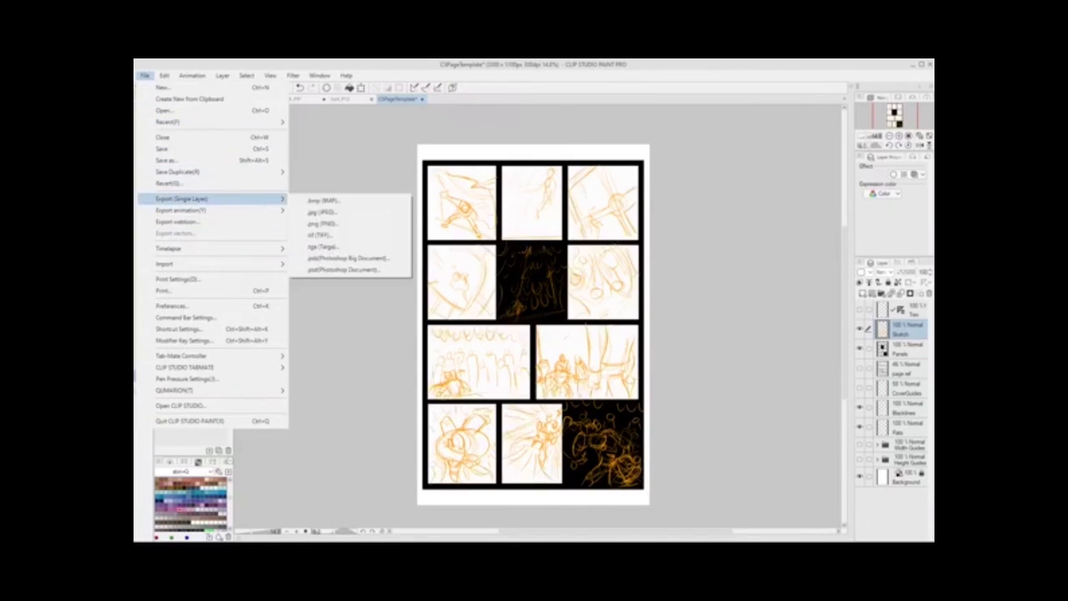
left_click(322, 212)
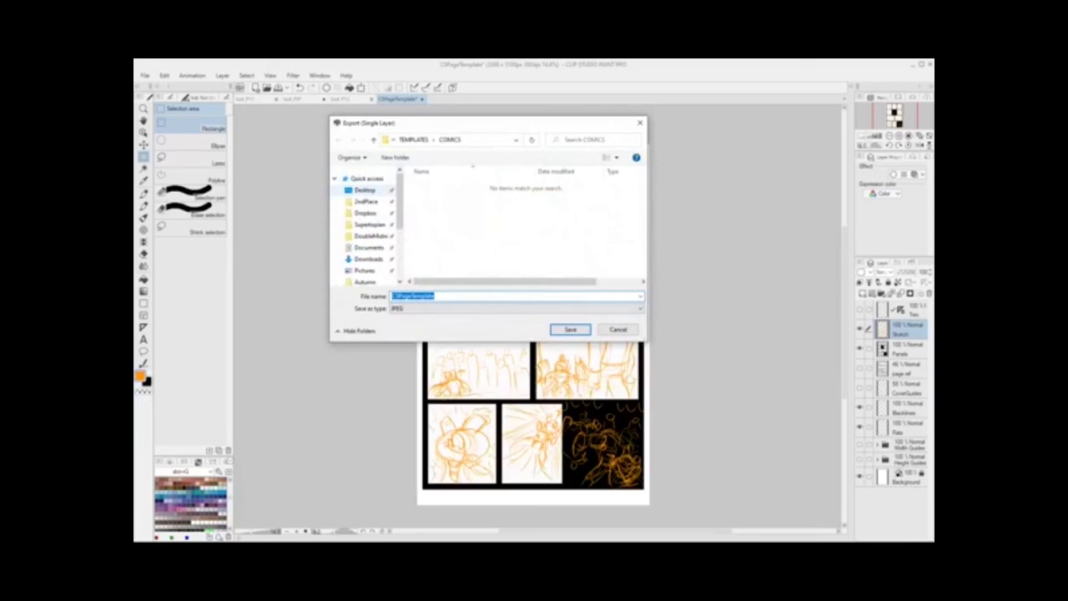
left_click(363, 190)
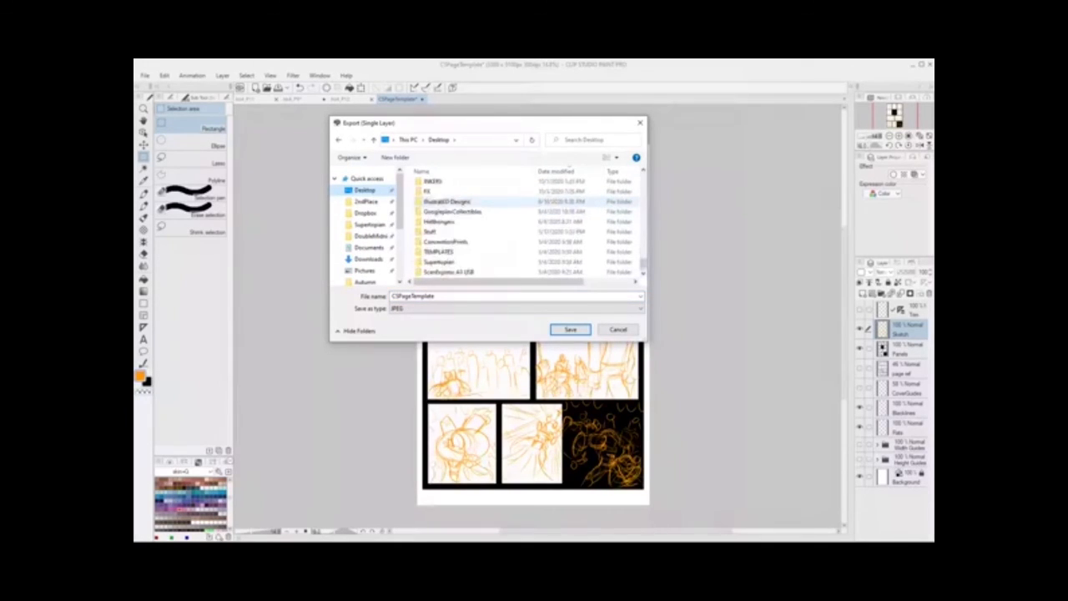
double_click(447, 201)
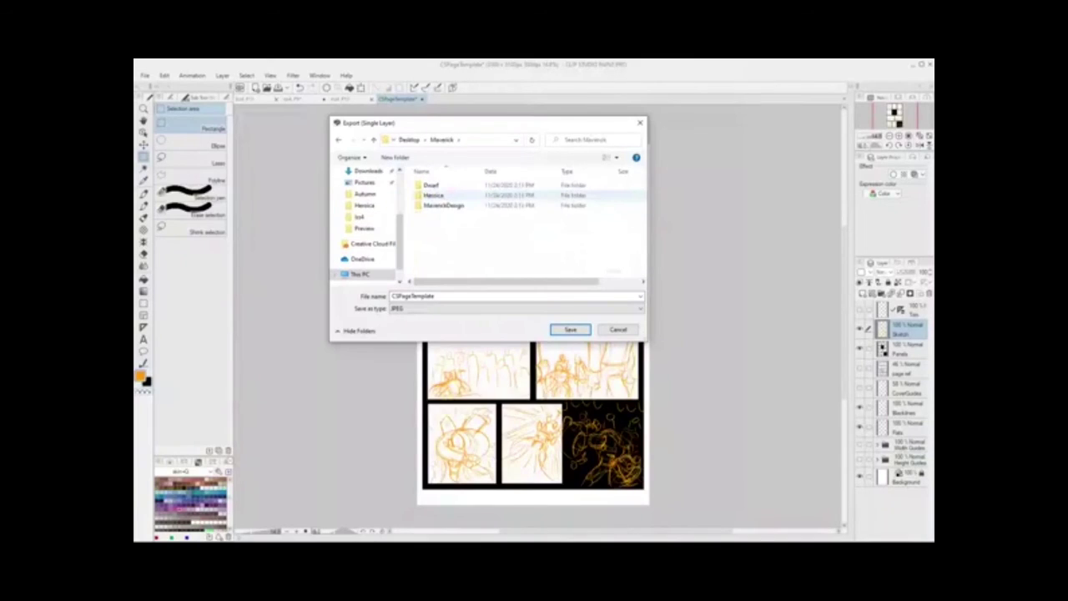
double_click(434, 195)
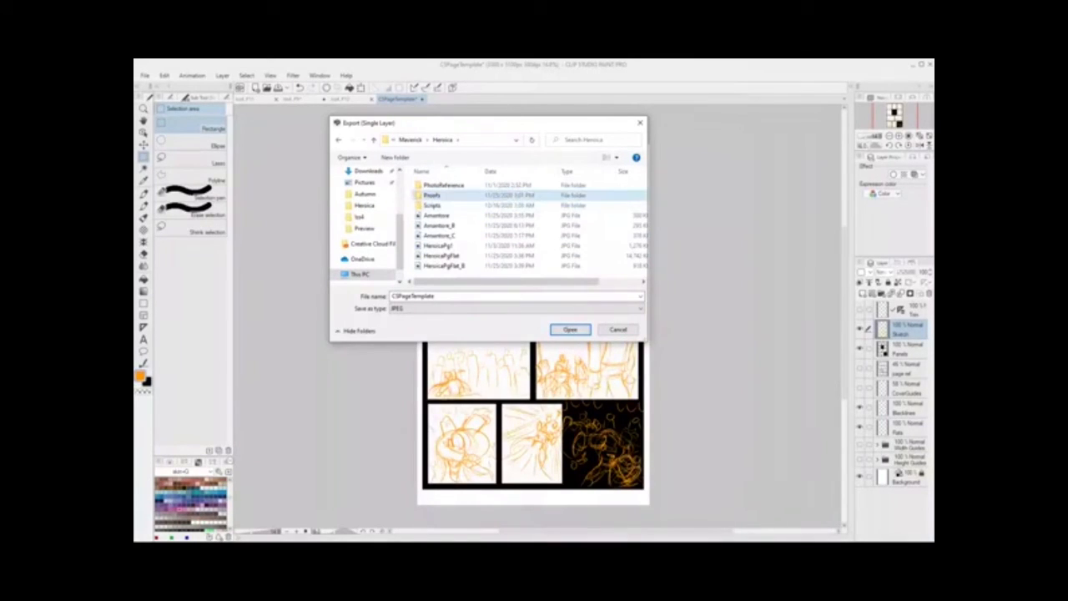
double_click(431, 193)
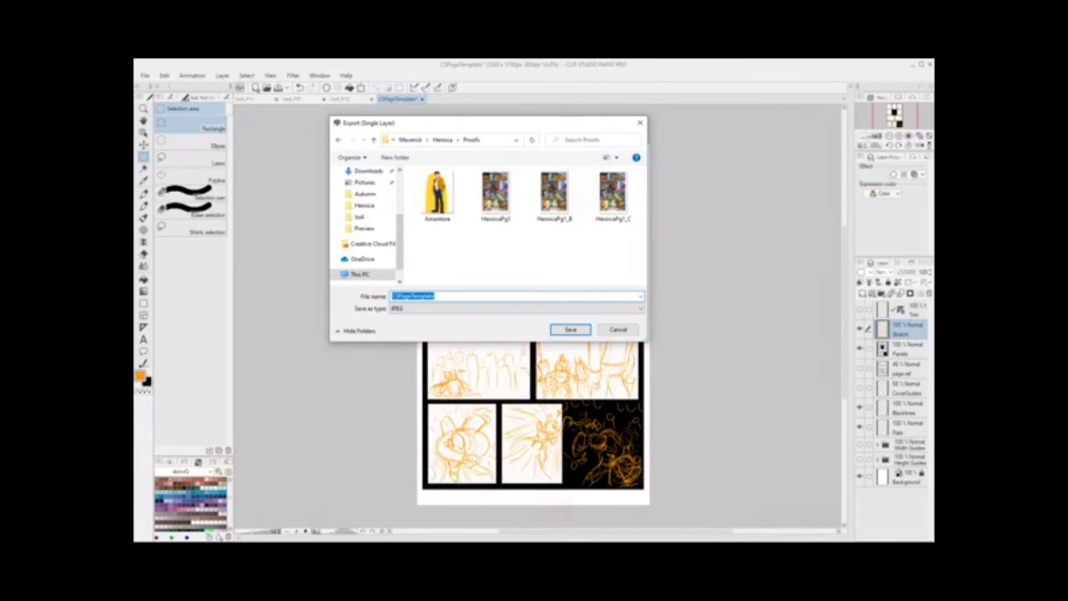
type("Pg3")
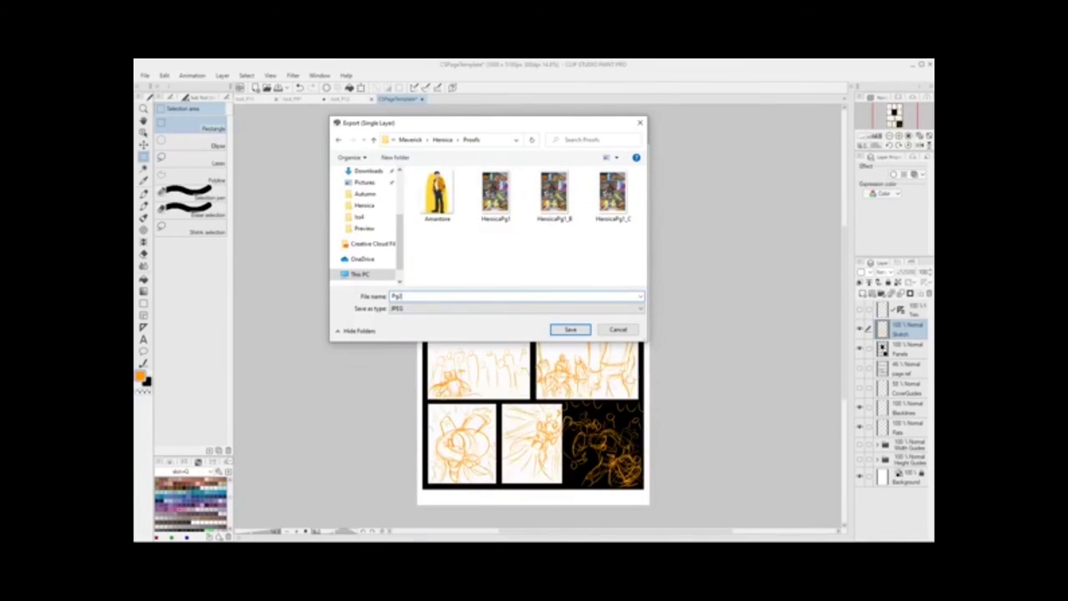
left_click(571, 330)
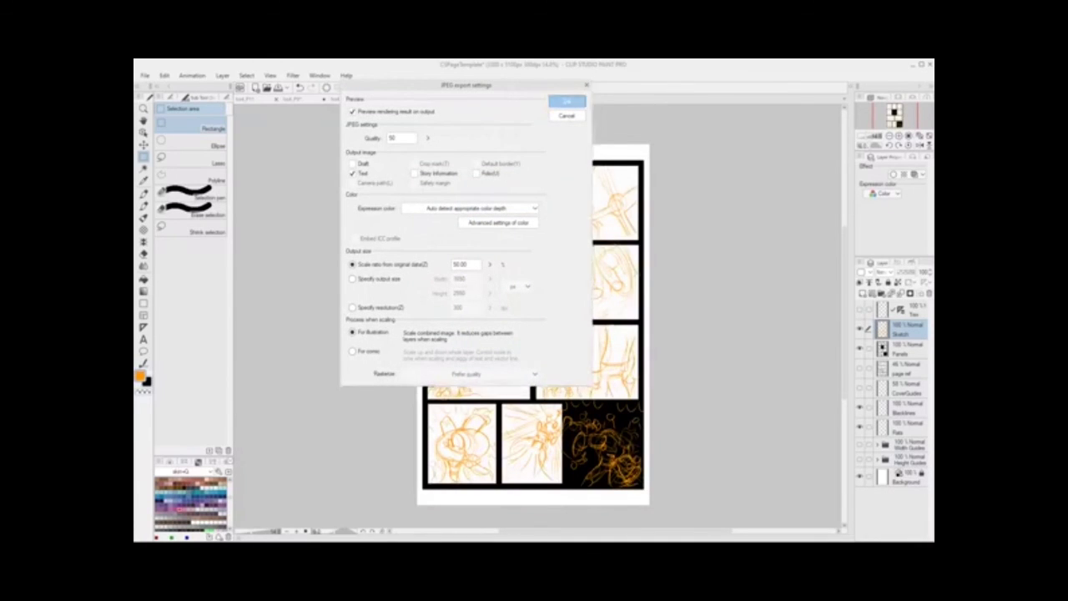
- Accept the JPEG export settings and approve the export preview
left_click(567, 102)
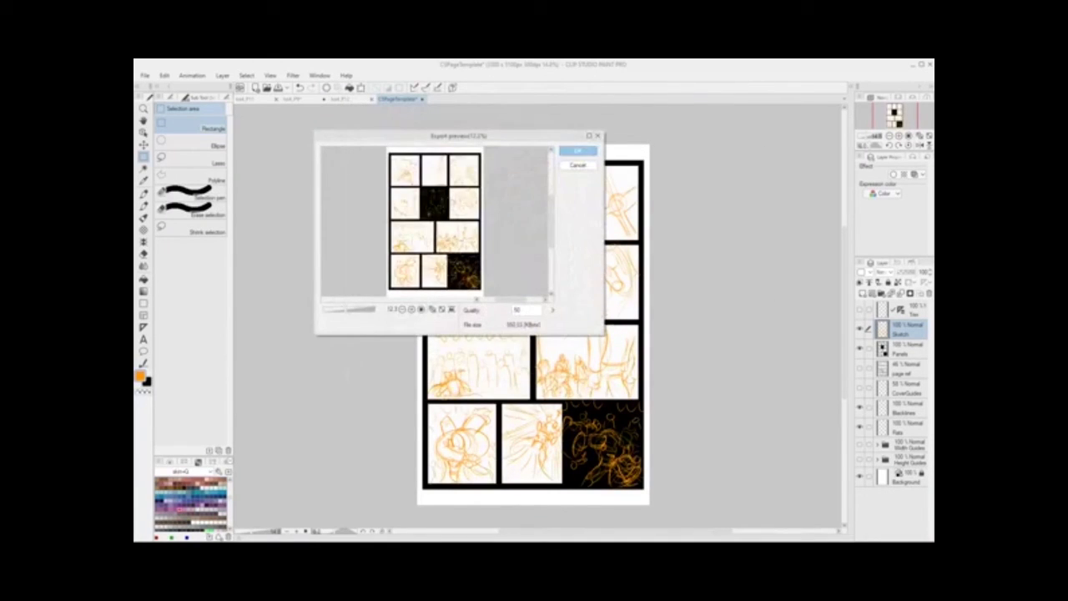
left_click(577, 150)
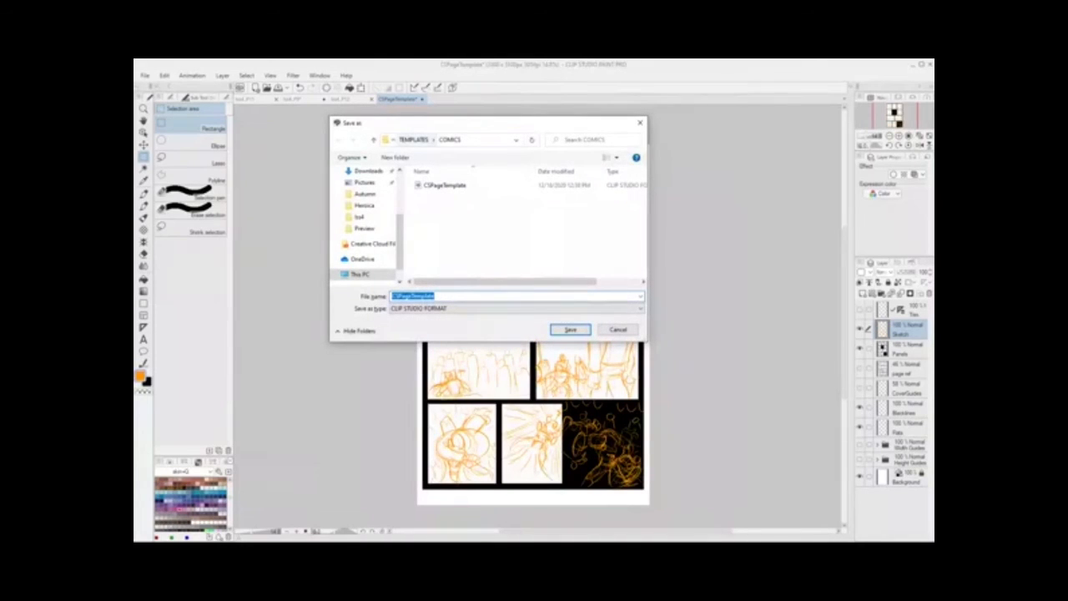
- Point the save at the project folder and reuse an existing page file's name
scroll("up", 3)
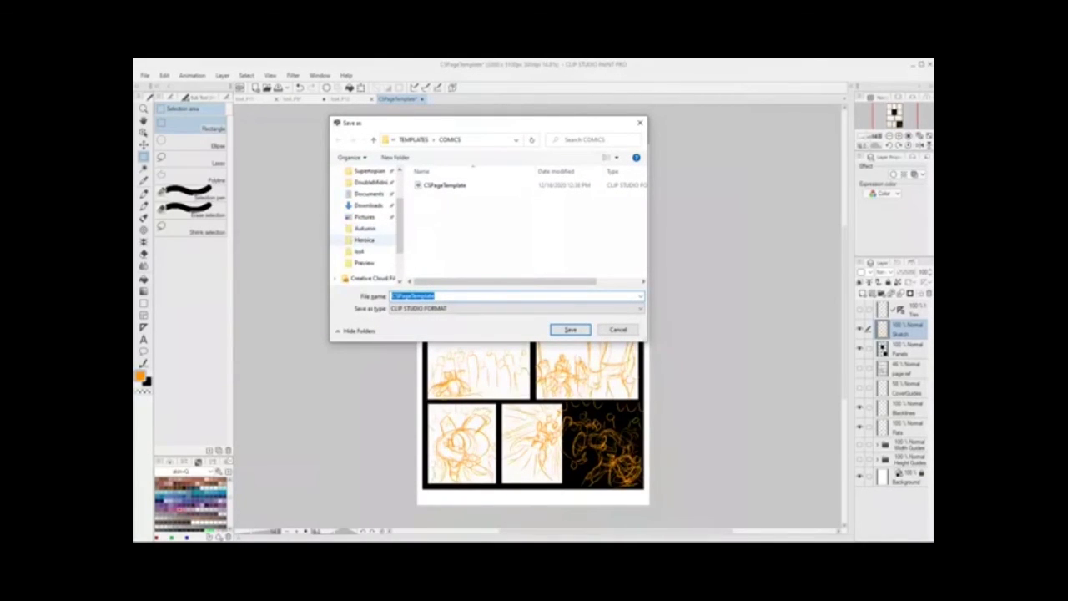
double_click(364, 241)
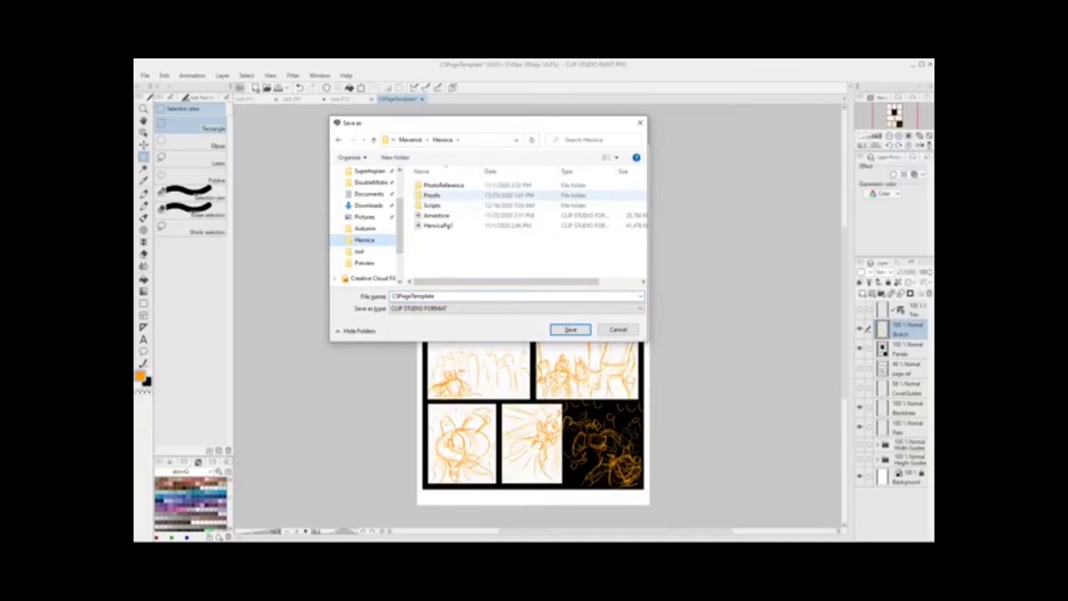
left_click(438, 226)
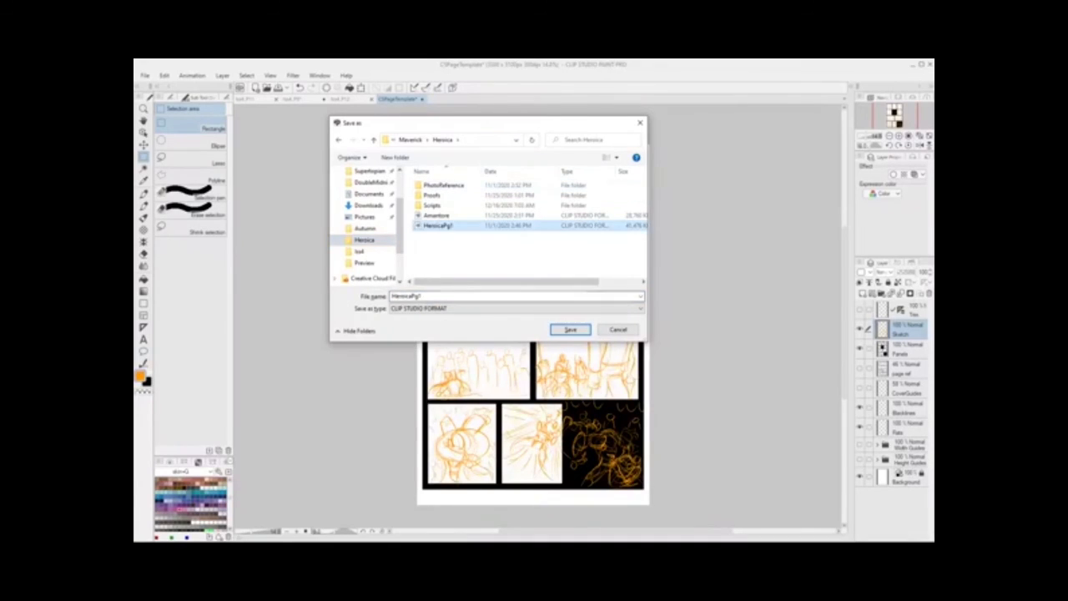